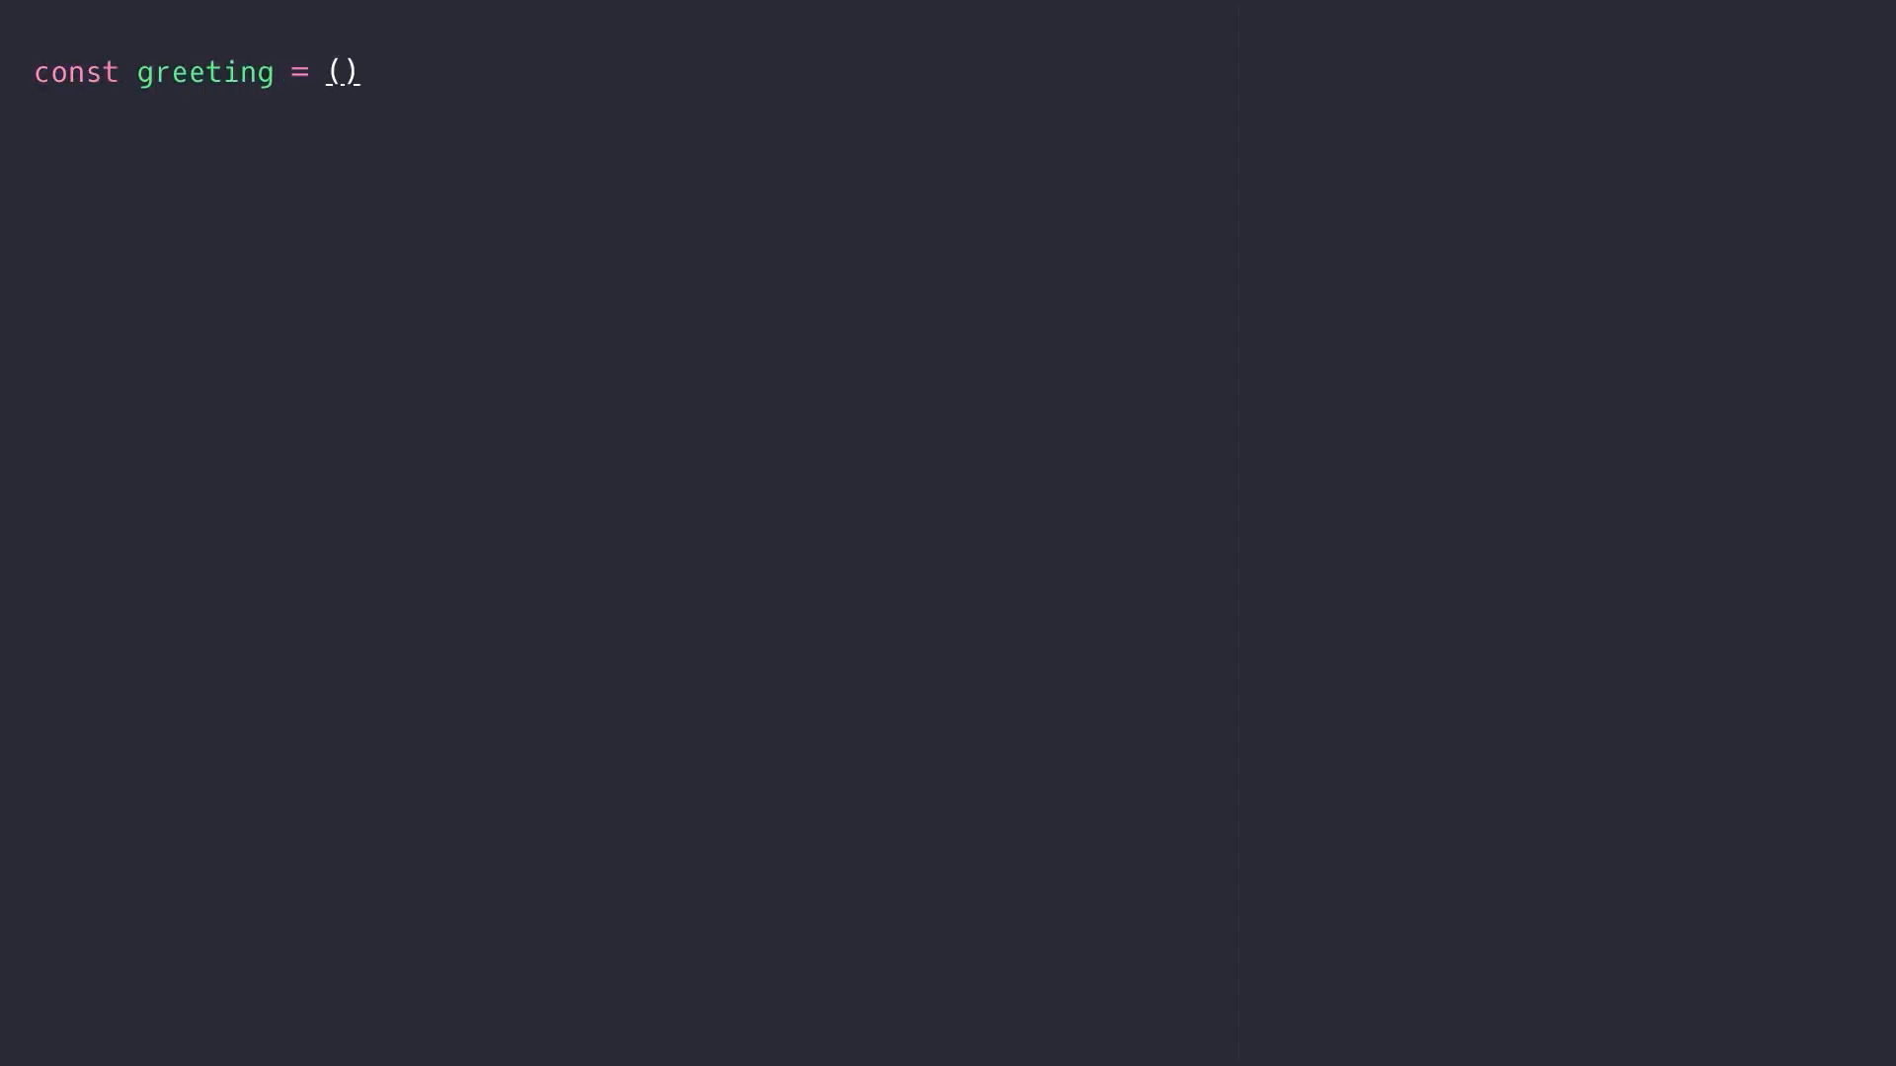
Write greeting = (strings, name) => returning strings[0] + name
text(strings, name) => {\n  re)
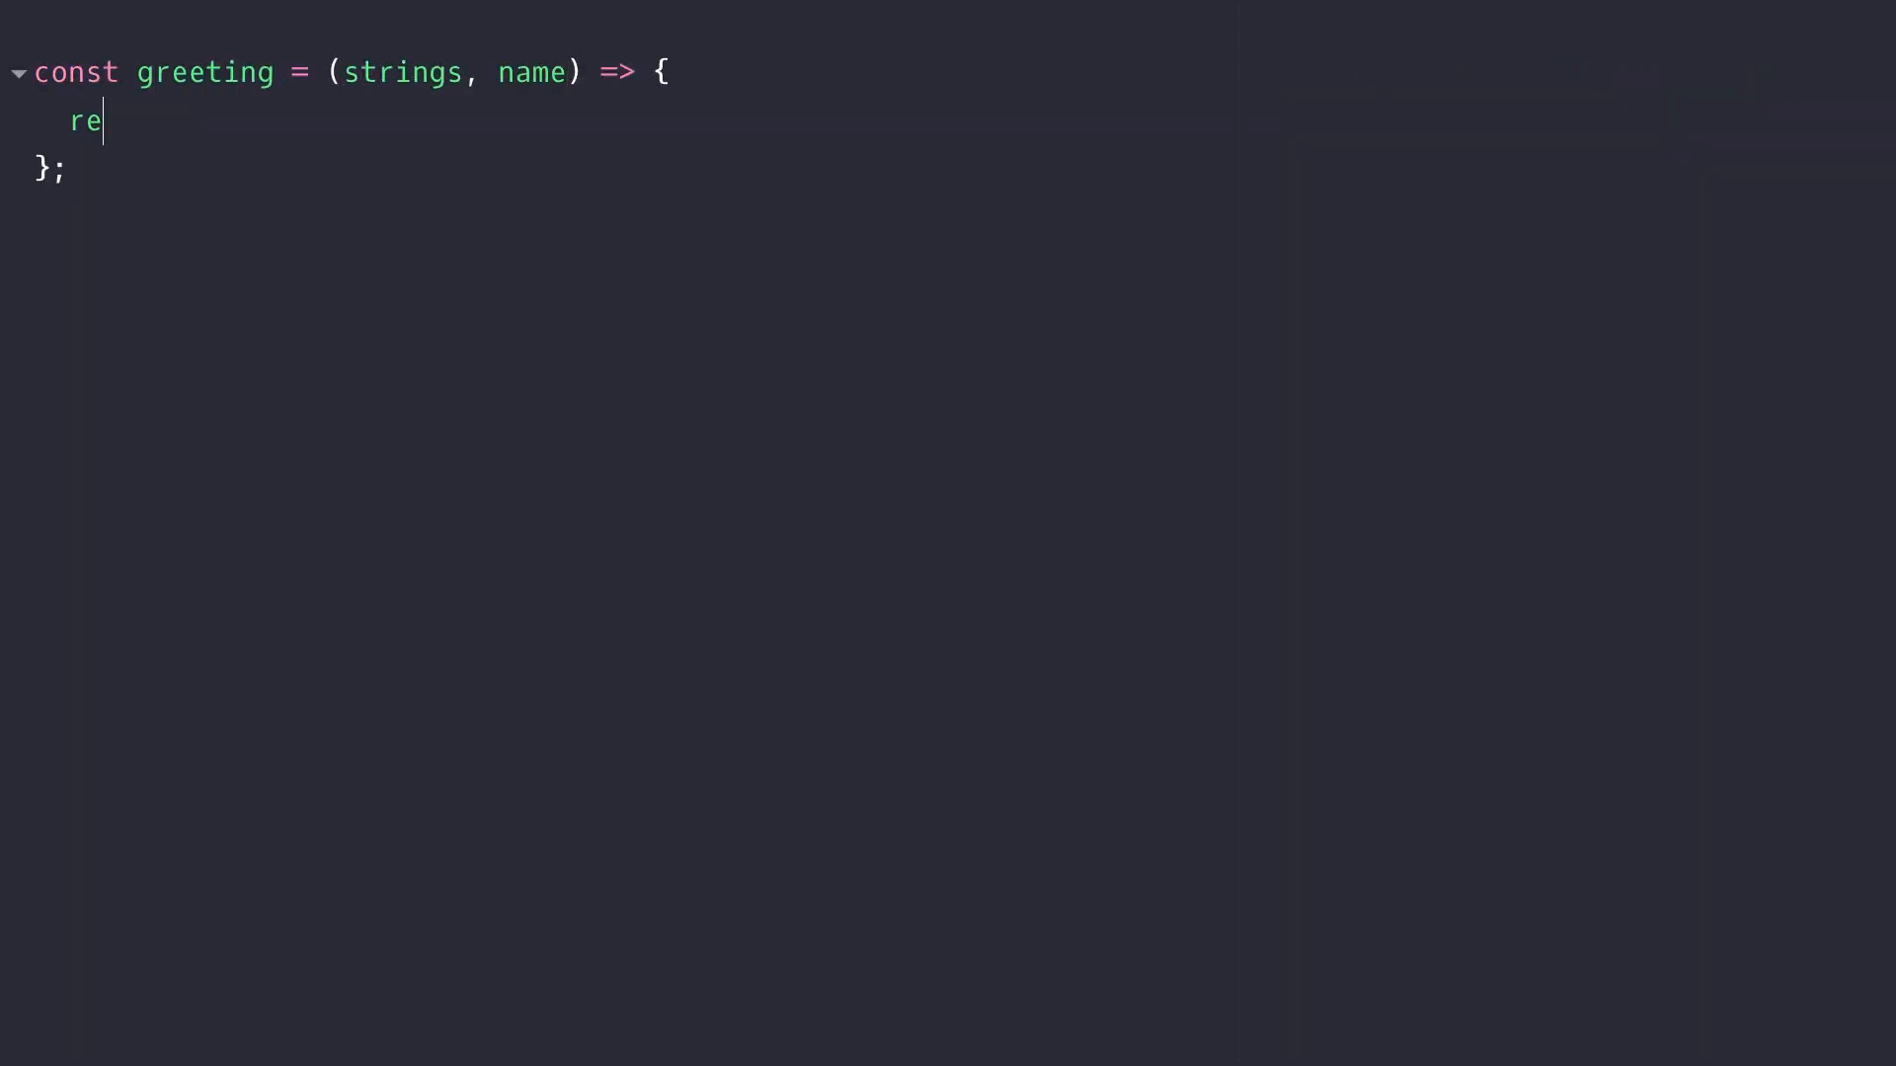
text(turn strings[0] + name;)
text(greeting`)
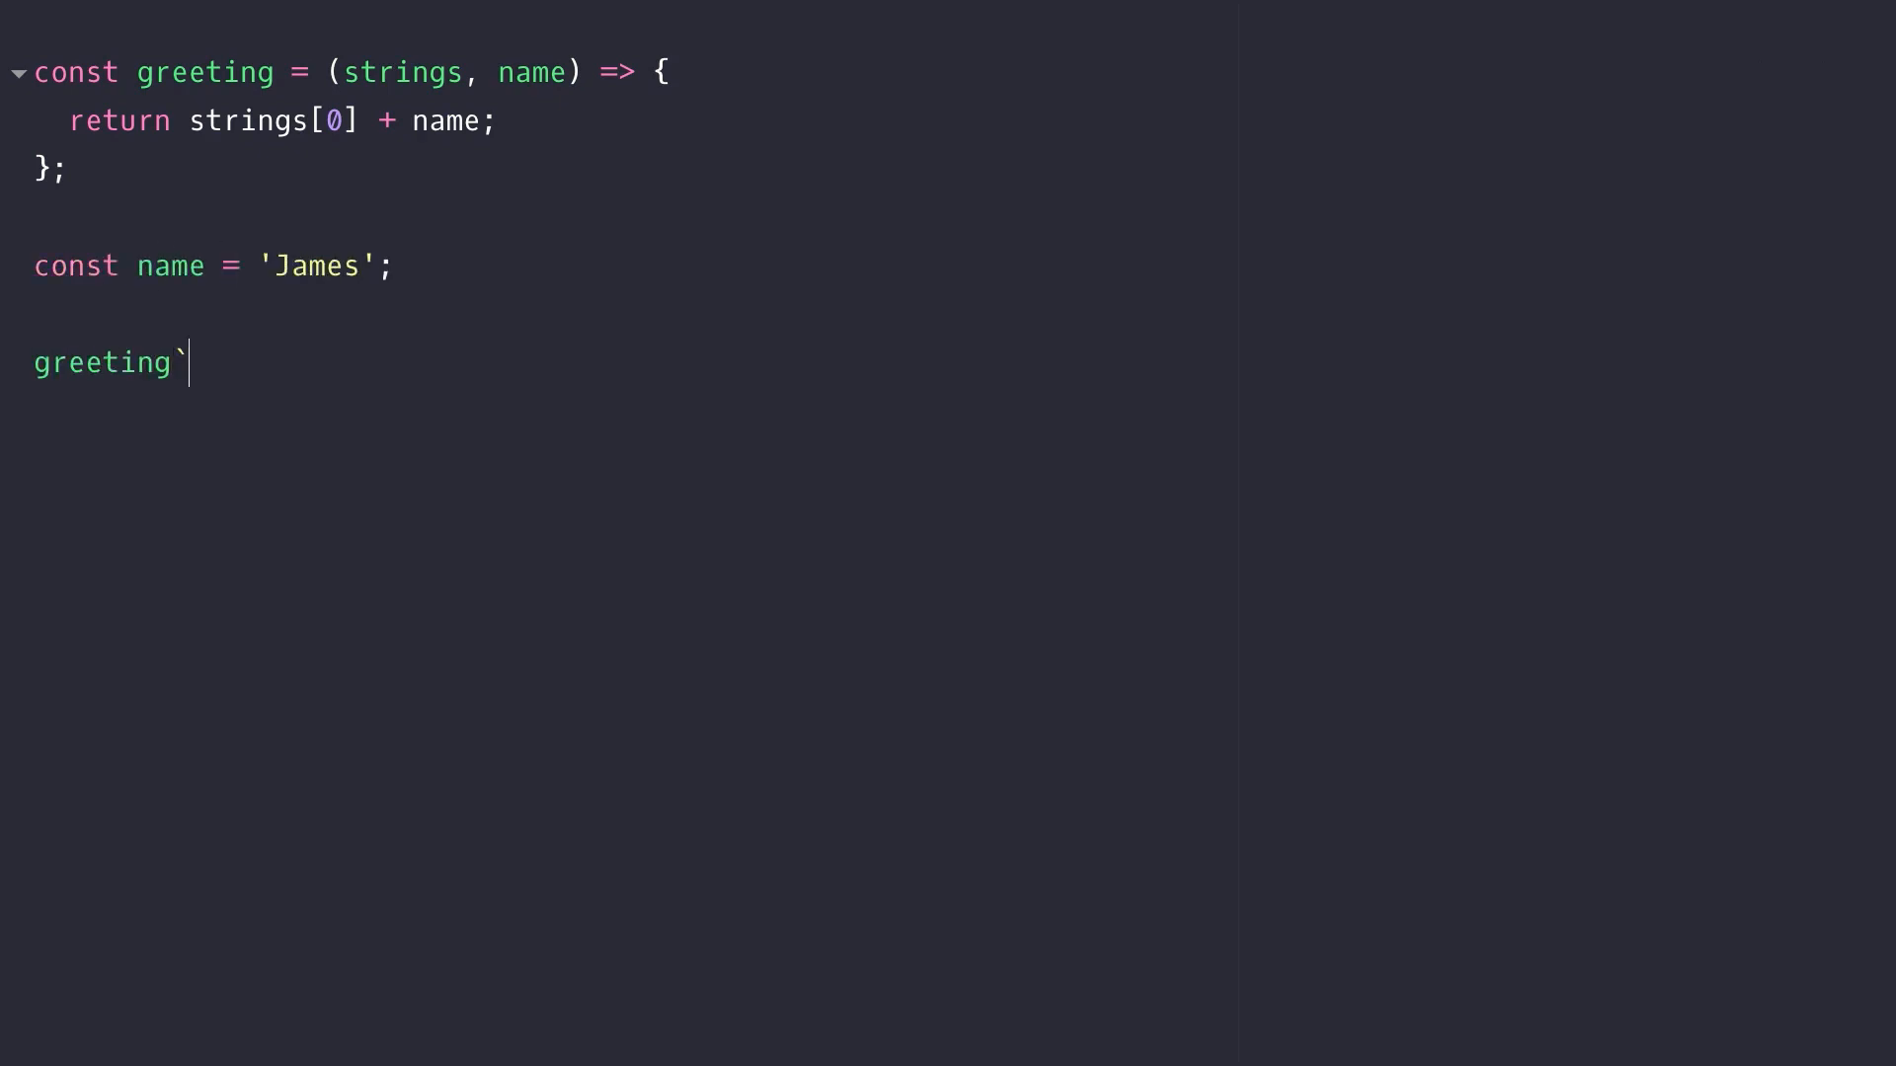
Call greeting`Hello ${name} nice to meet you!`, output 'Hello James'
text(Hello ${name} nice to mee)
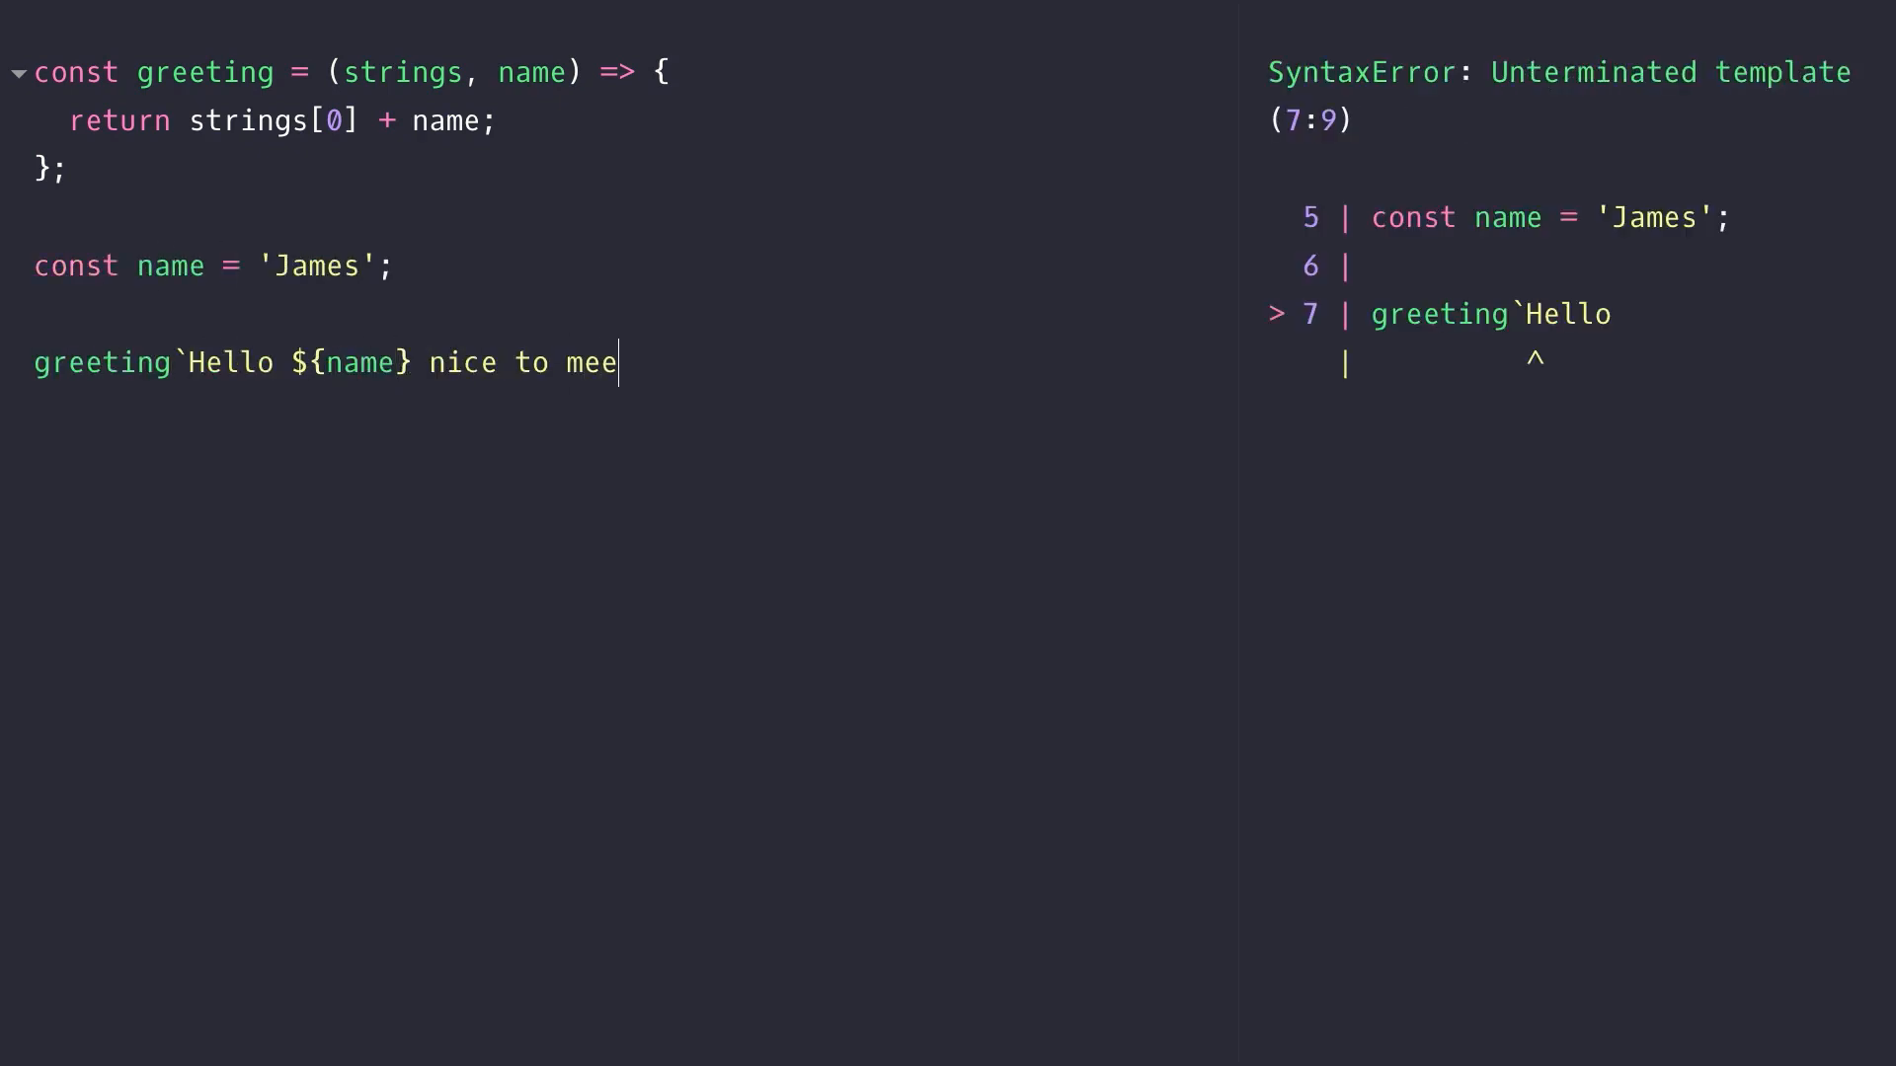
text(t you!`)
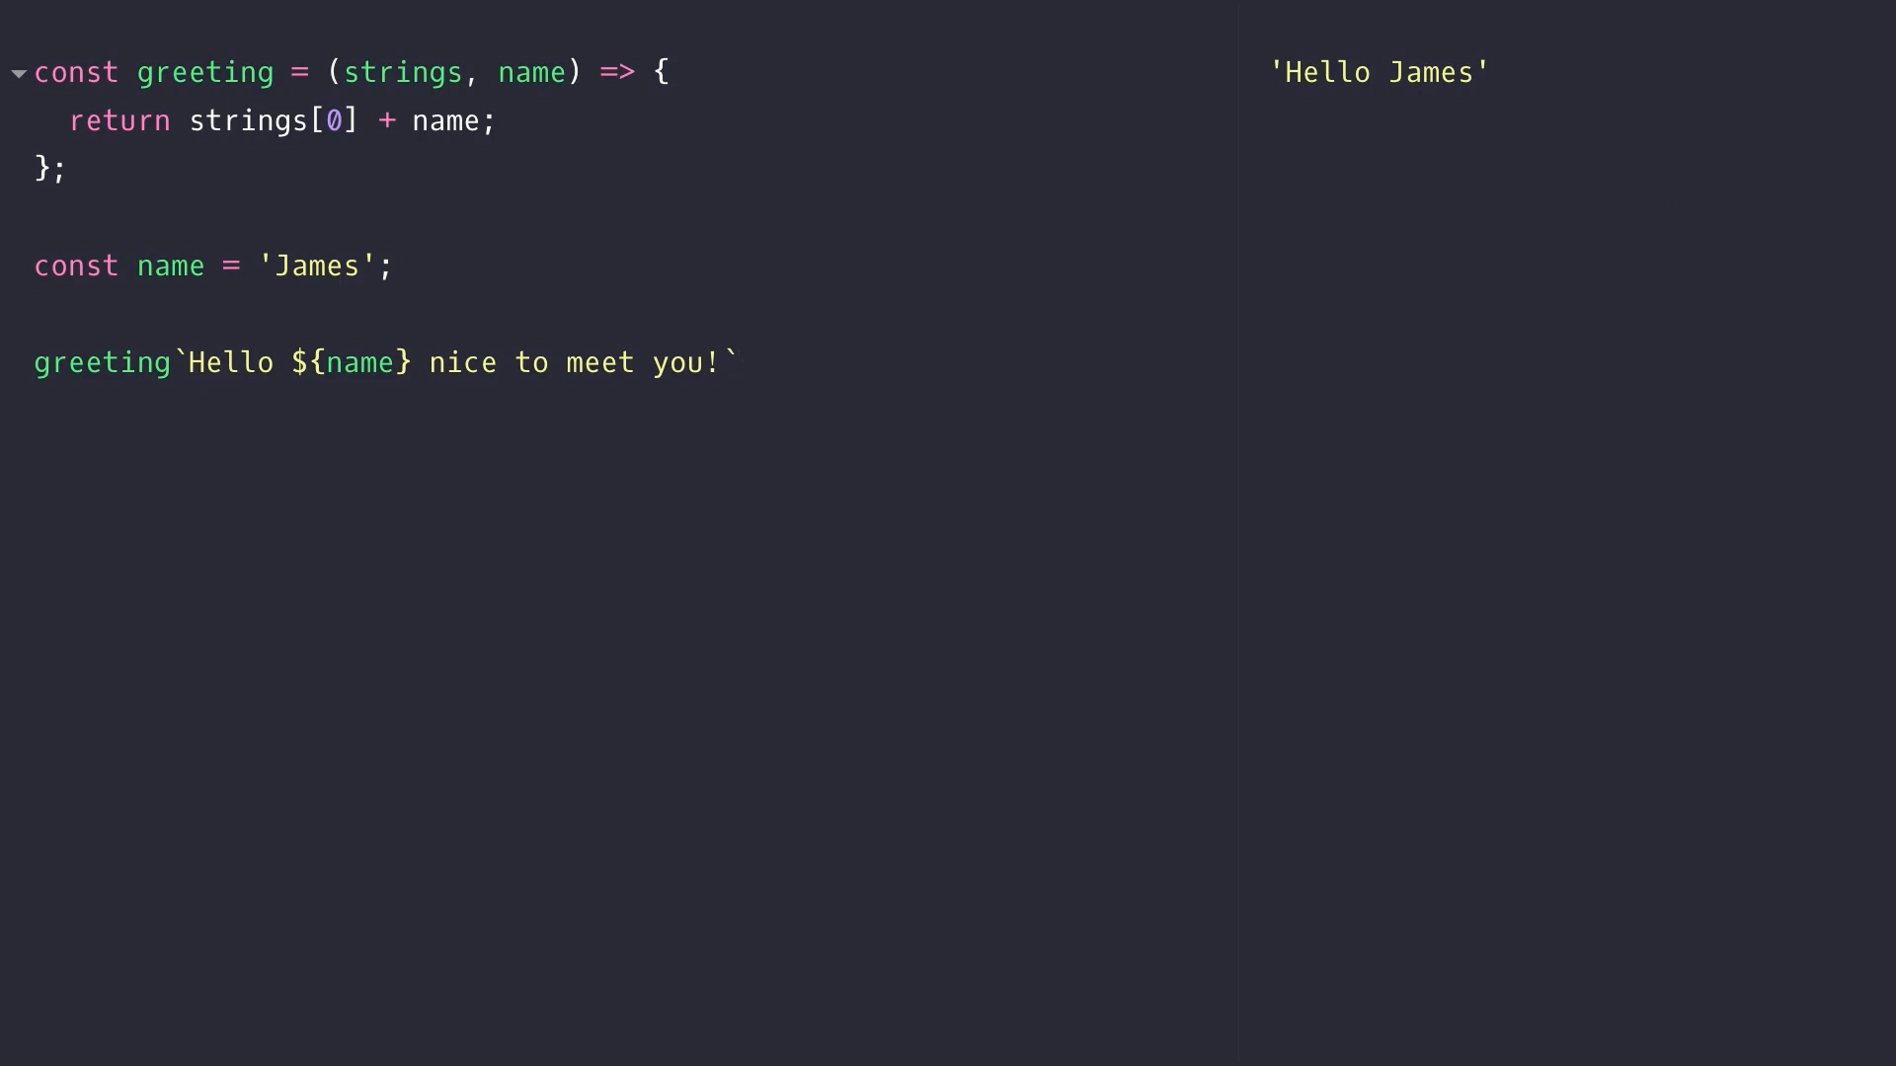
Edit the return line to strings[1] + name, showing ' nice to meet you!James'
click(742, 363)
text(re)
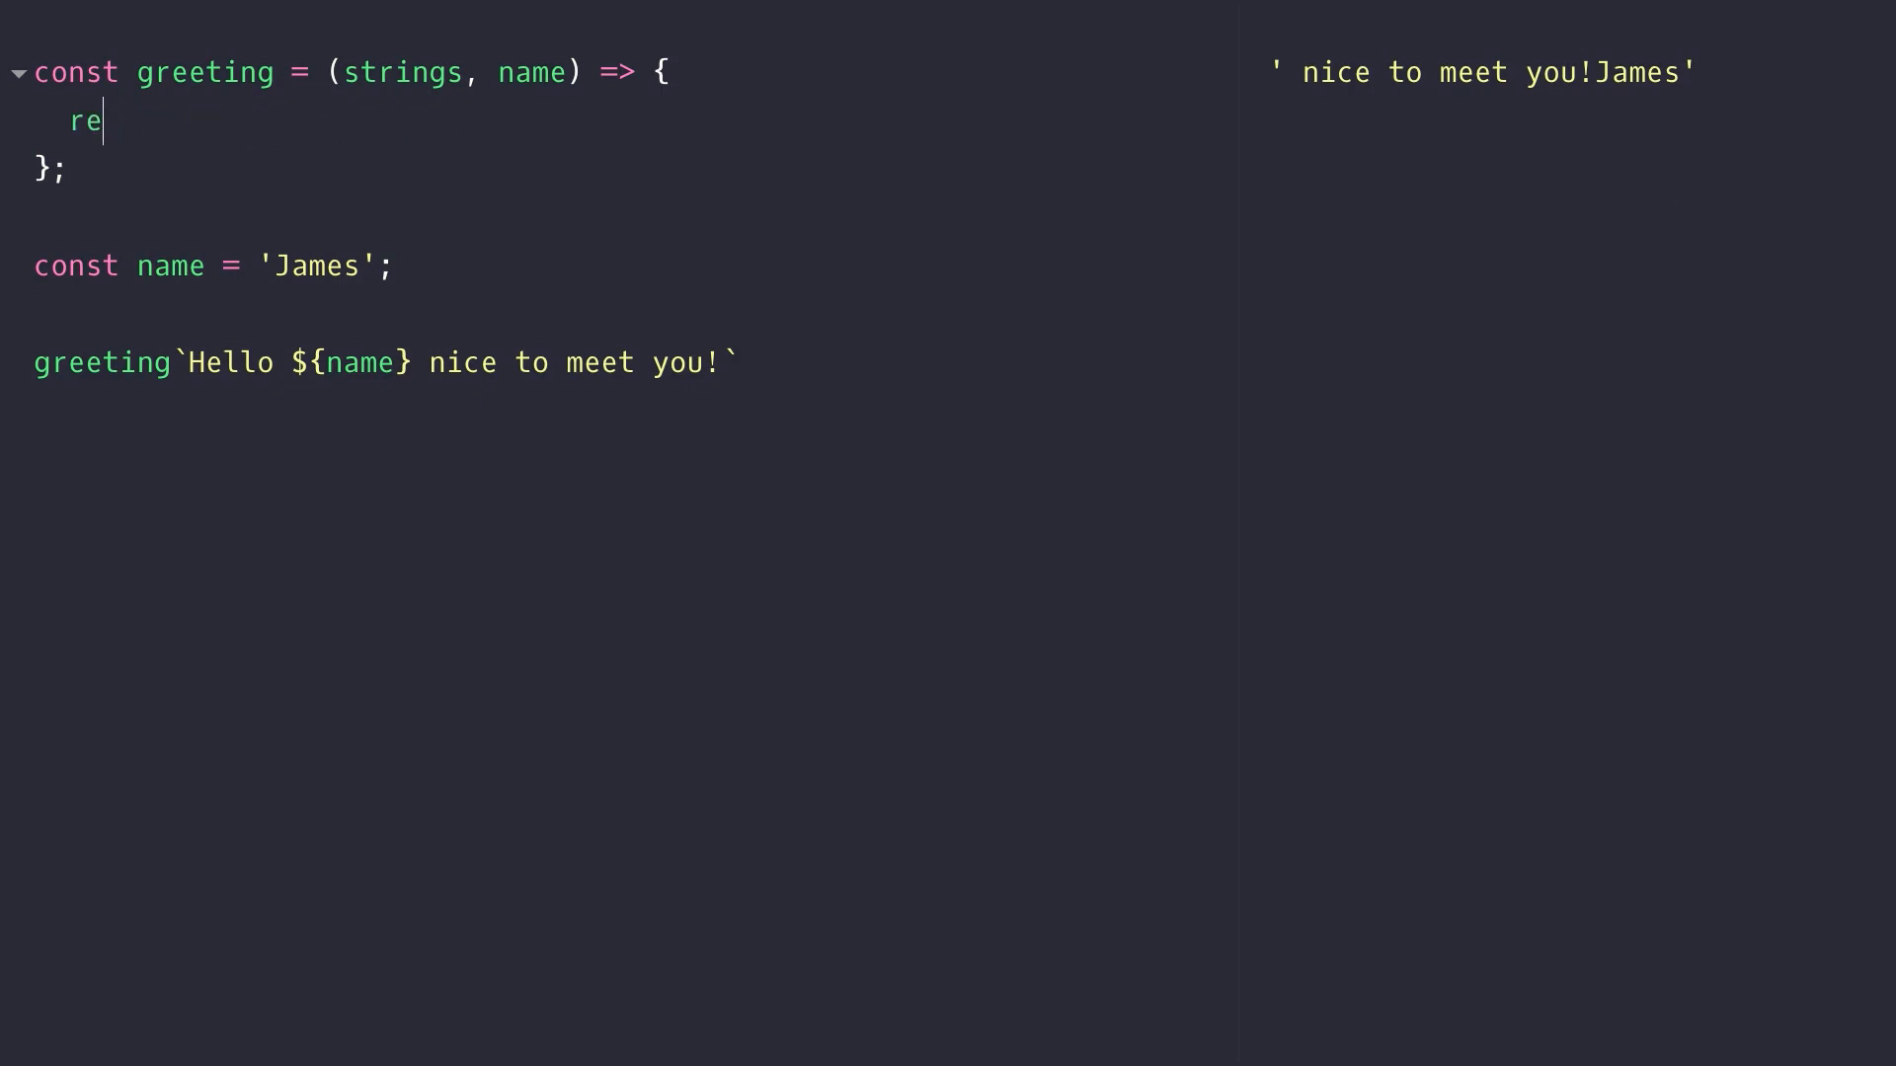
Add const now = new Date() and a timePeriod ternary: Morning before 12, else Evening/Afternoon by 17
text(const now = new Date();)
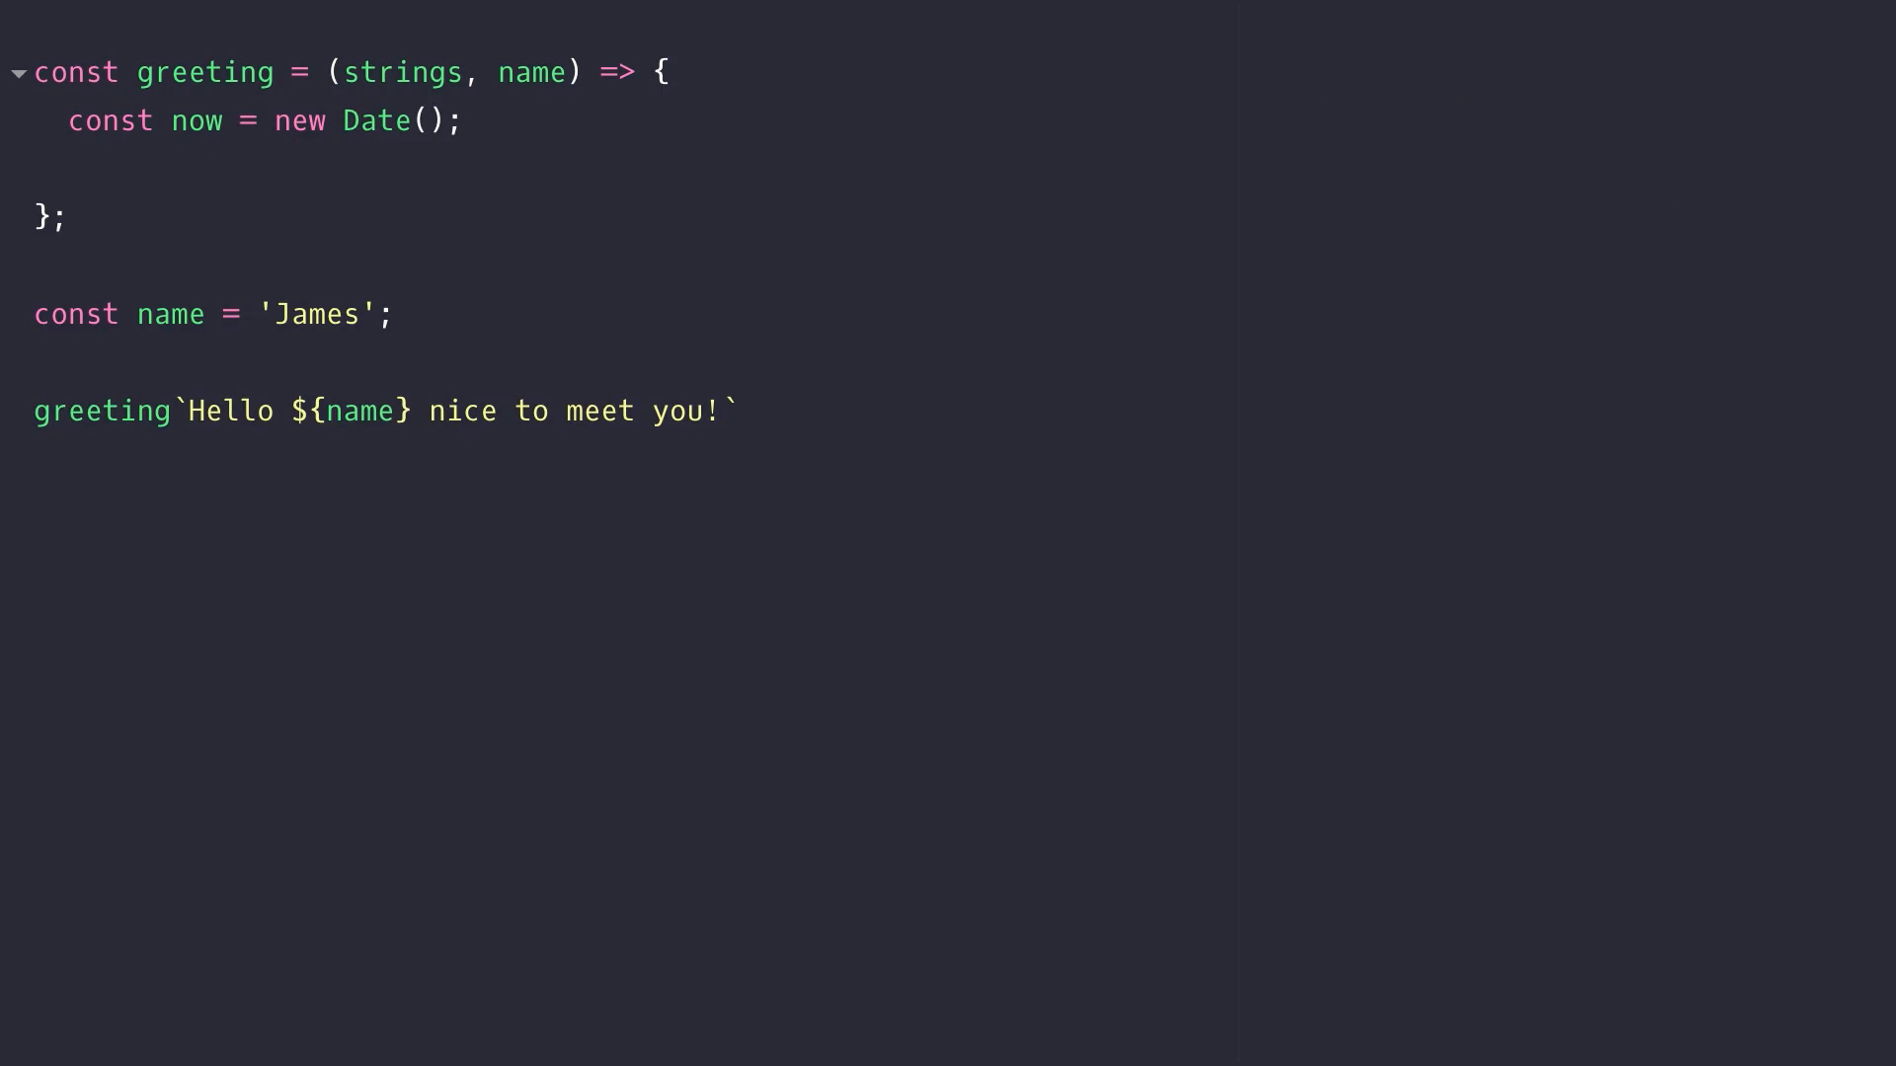
text(const timePeriod = now.get)
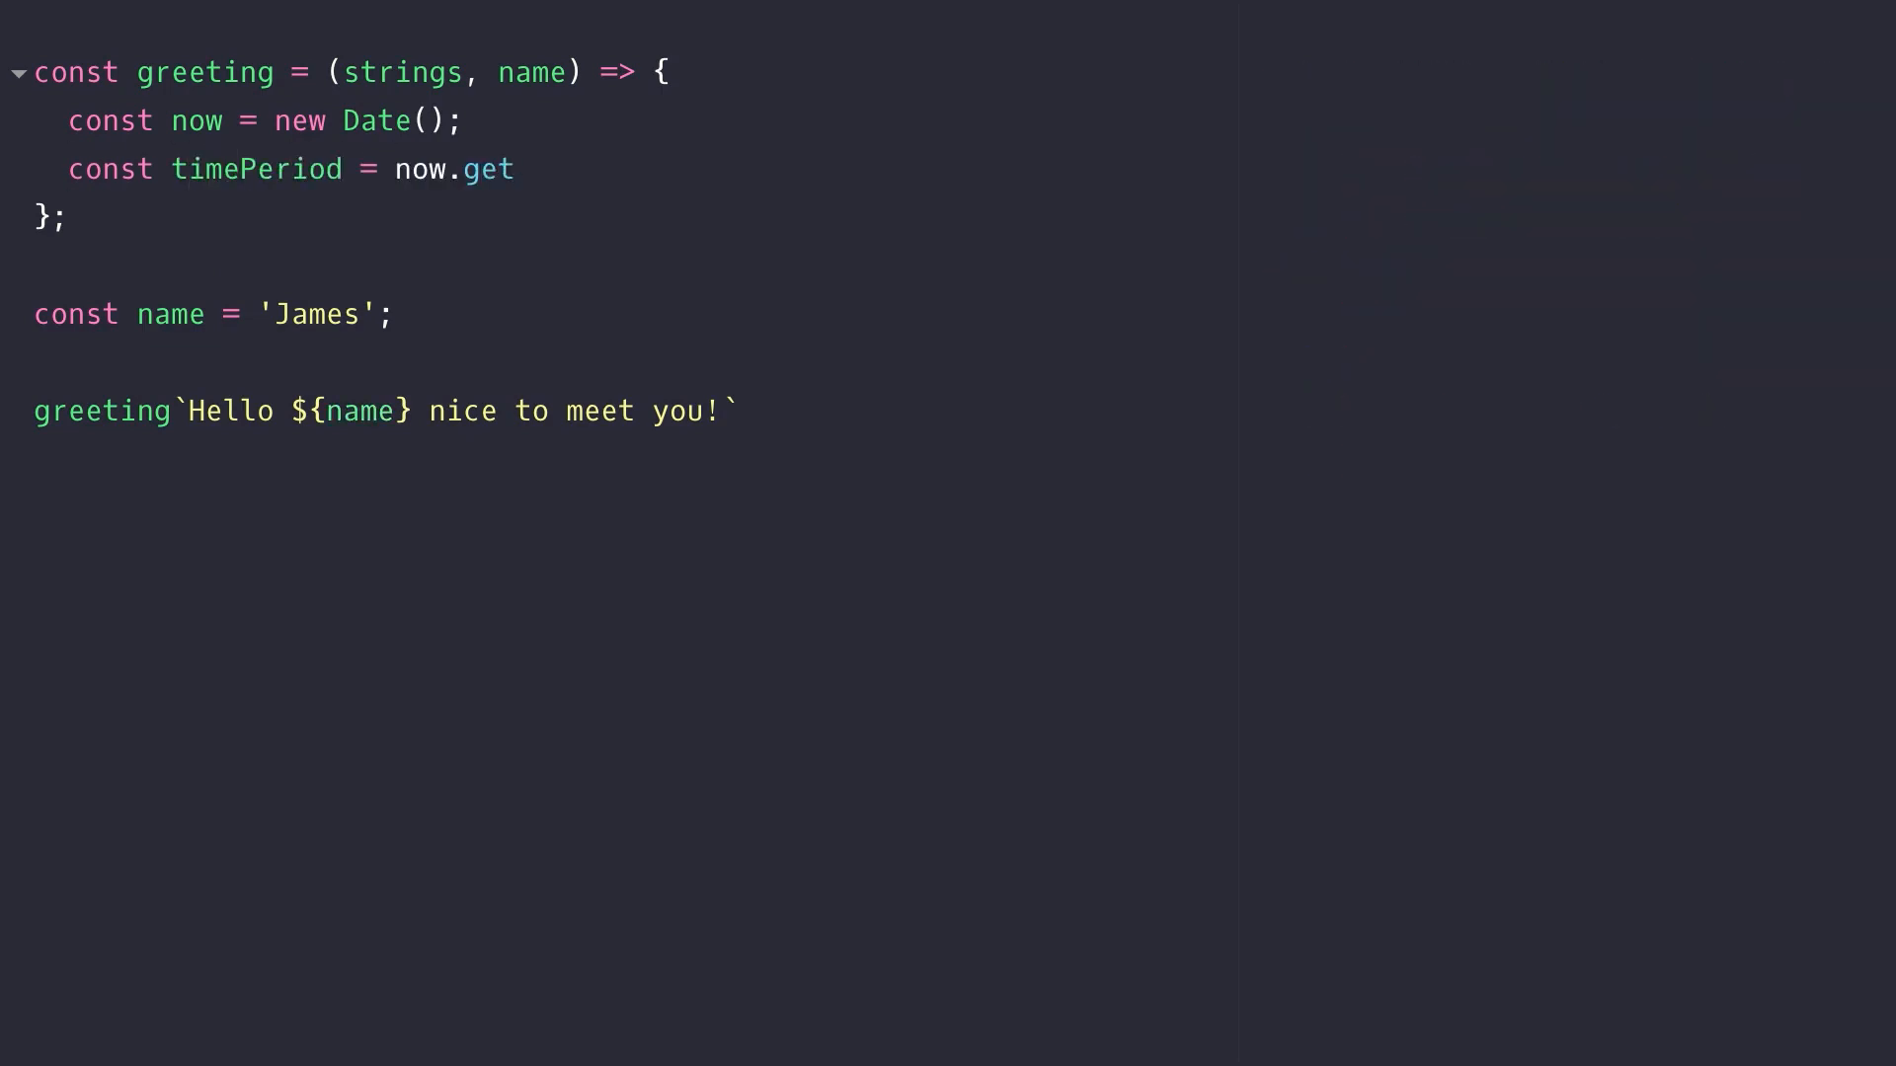
text(Hours() < 12 ? 'Morning' :)
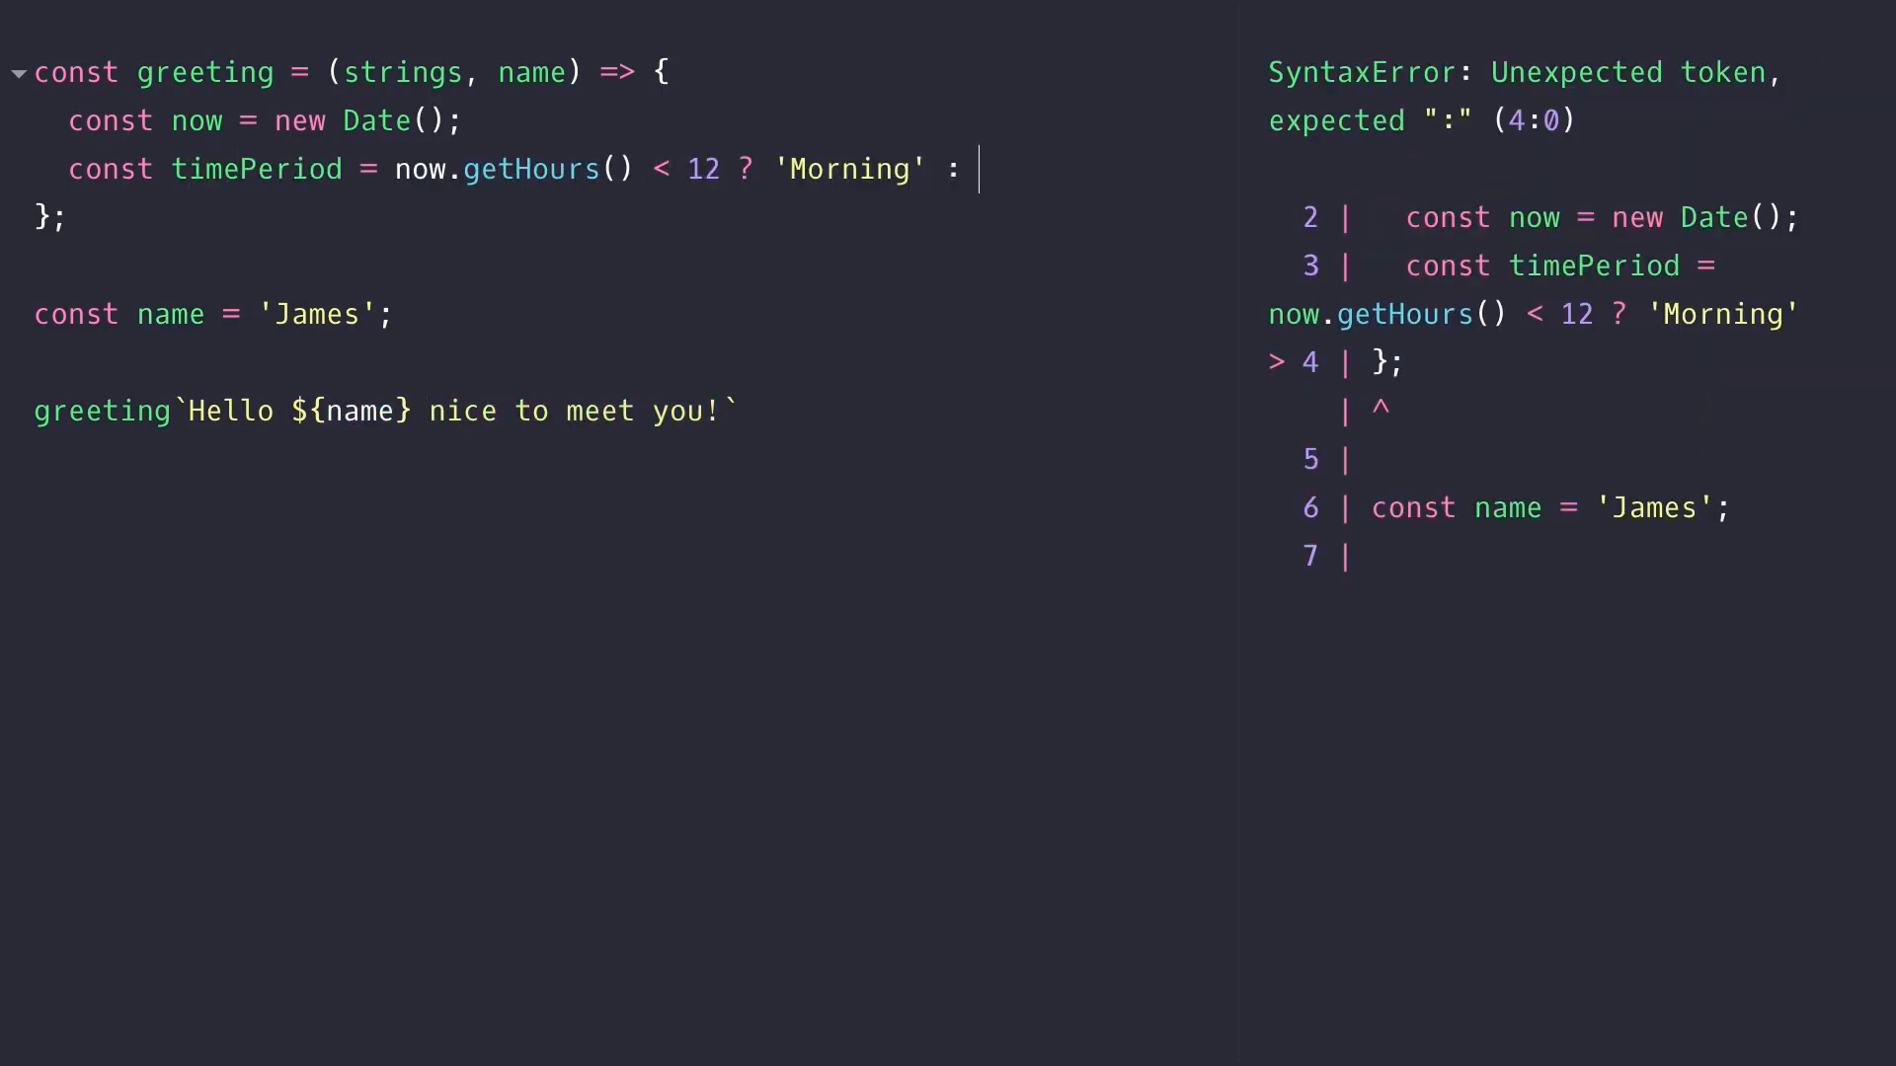
text(now.getHours() < 17 ? '')
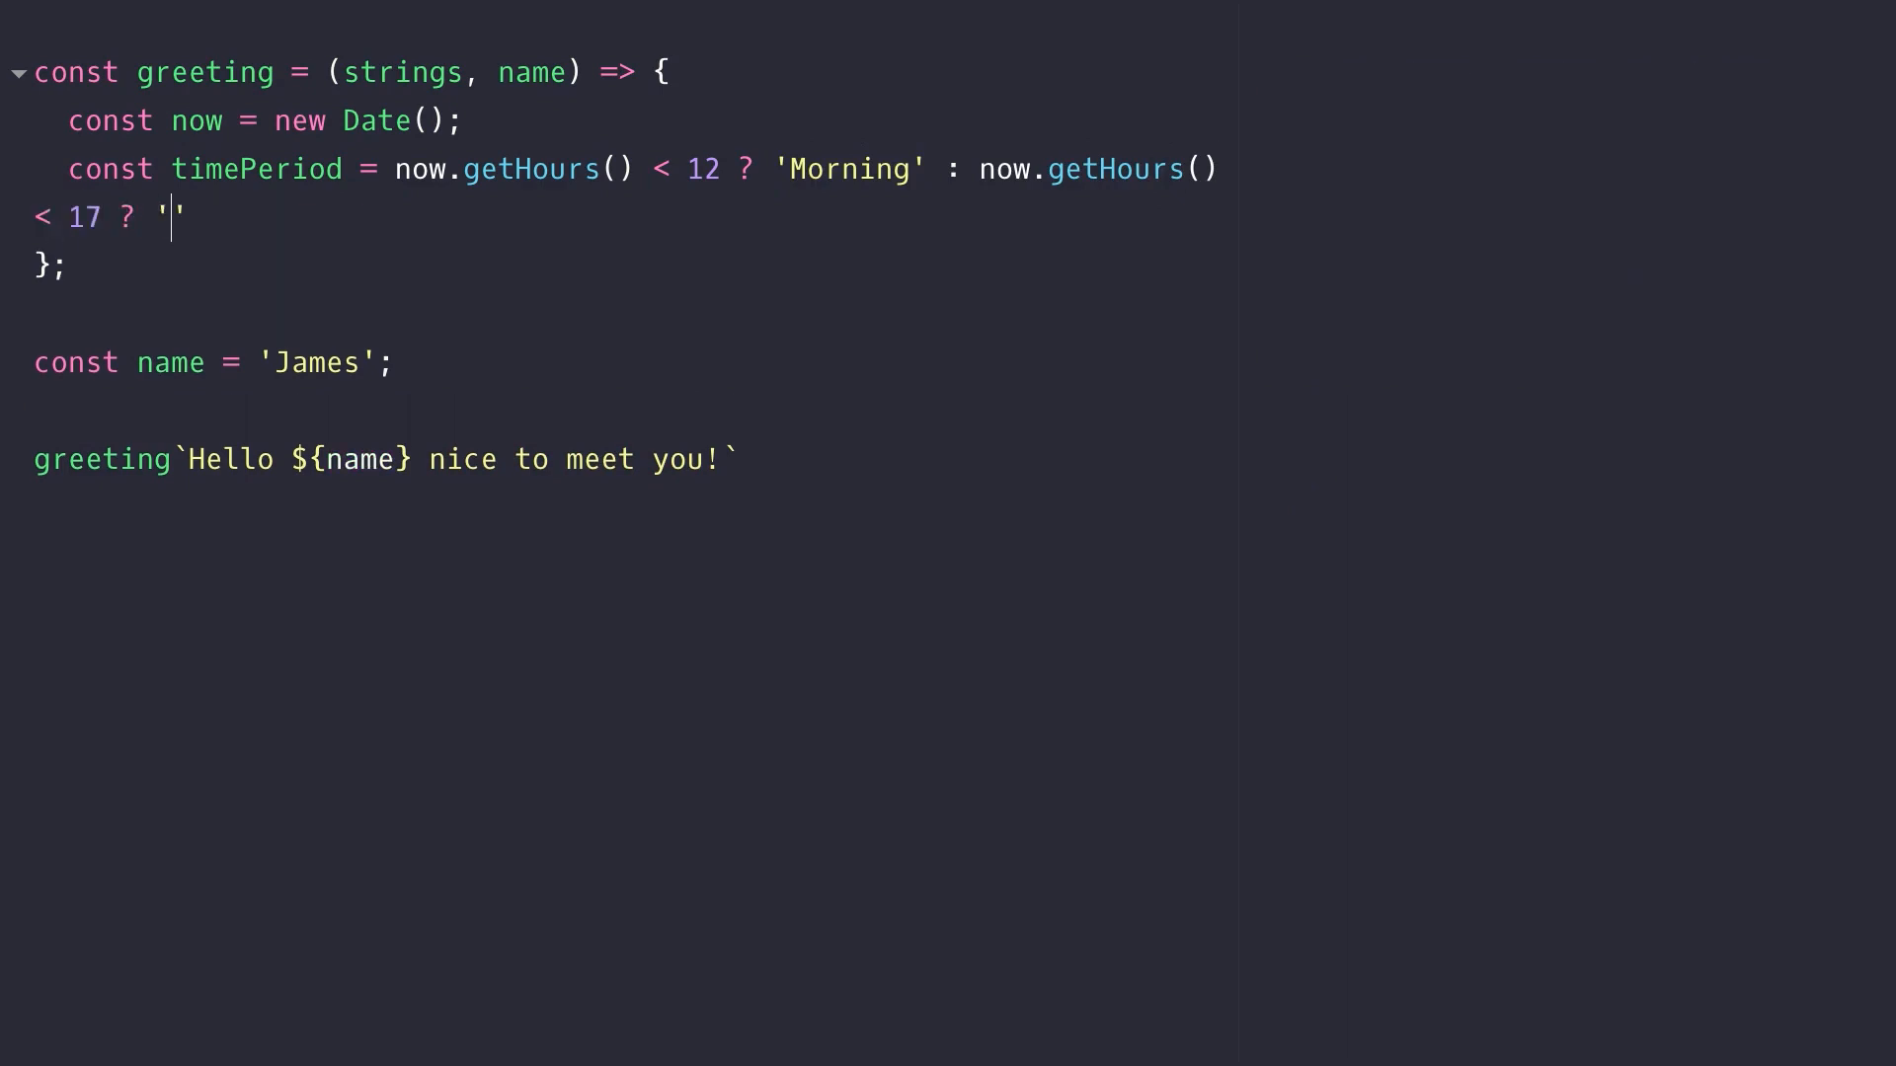
text(Evening' : 'Afternoon';)
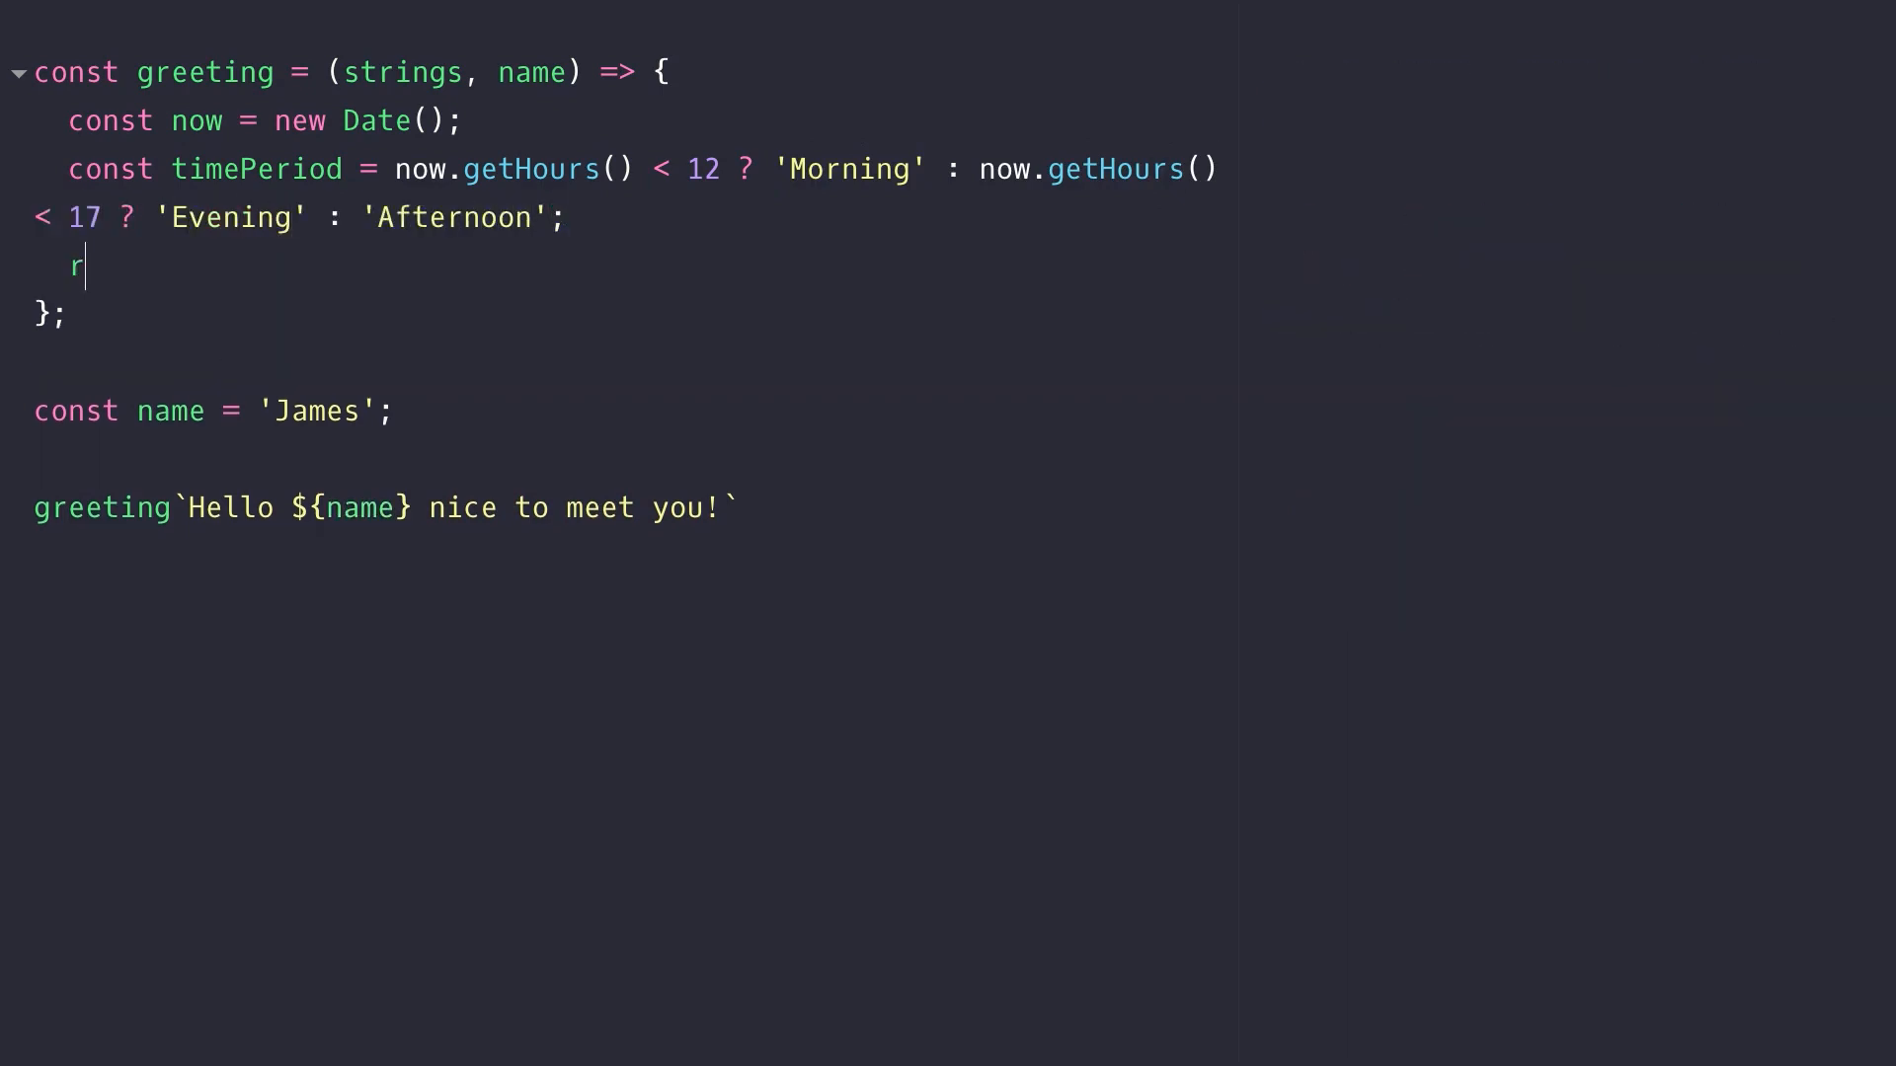
Return `Good ${timePeriod} ${name} ${strings[1]}`, output 'Good Afternoon James nice to meet you!'
text(eturn `Good ${time}`)
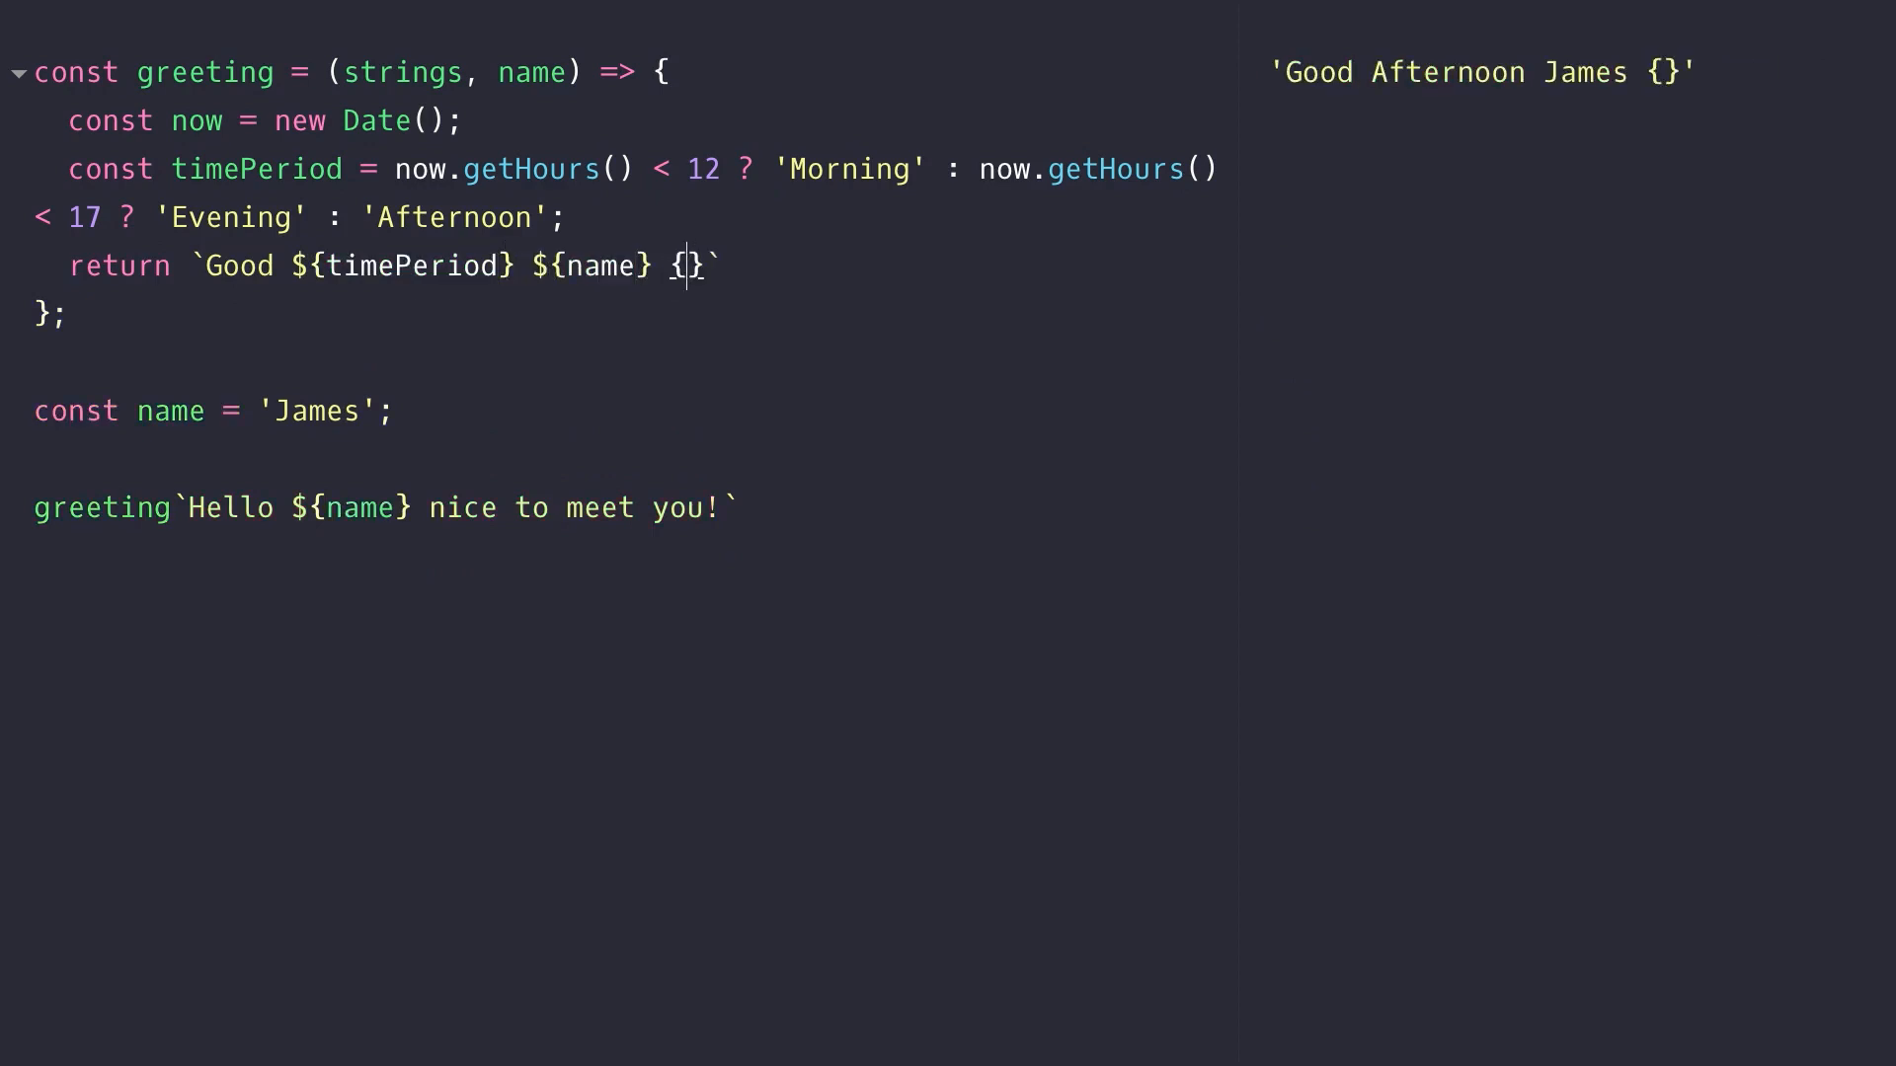
text(strings[1]})
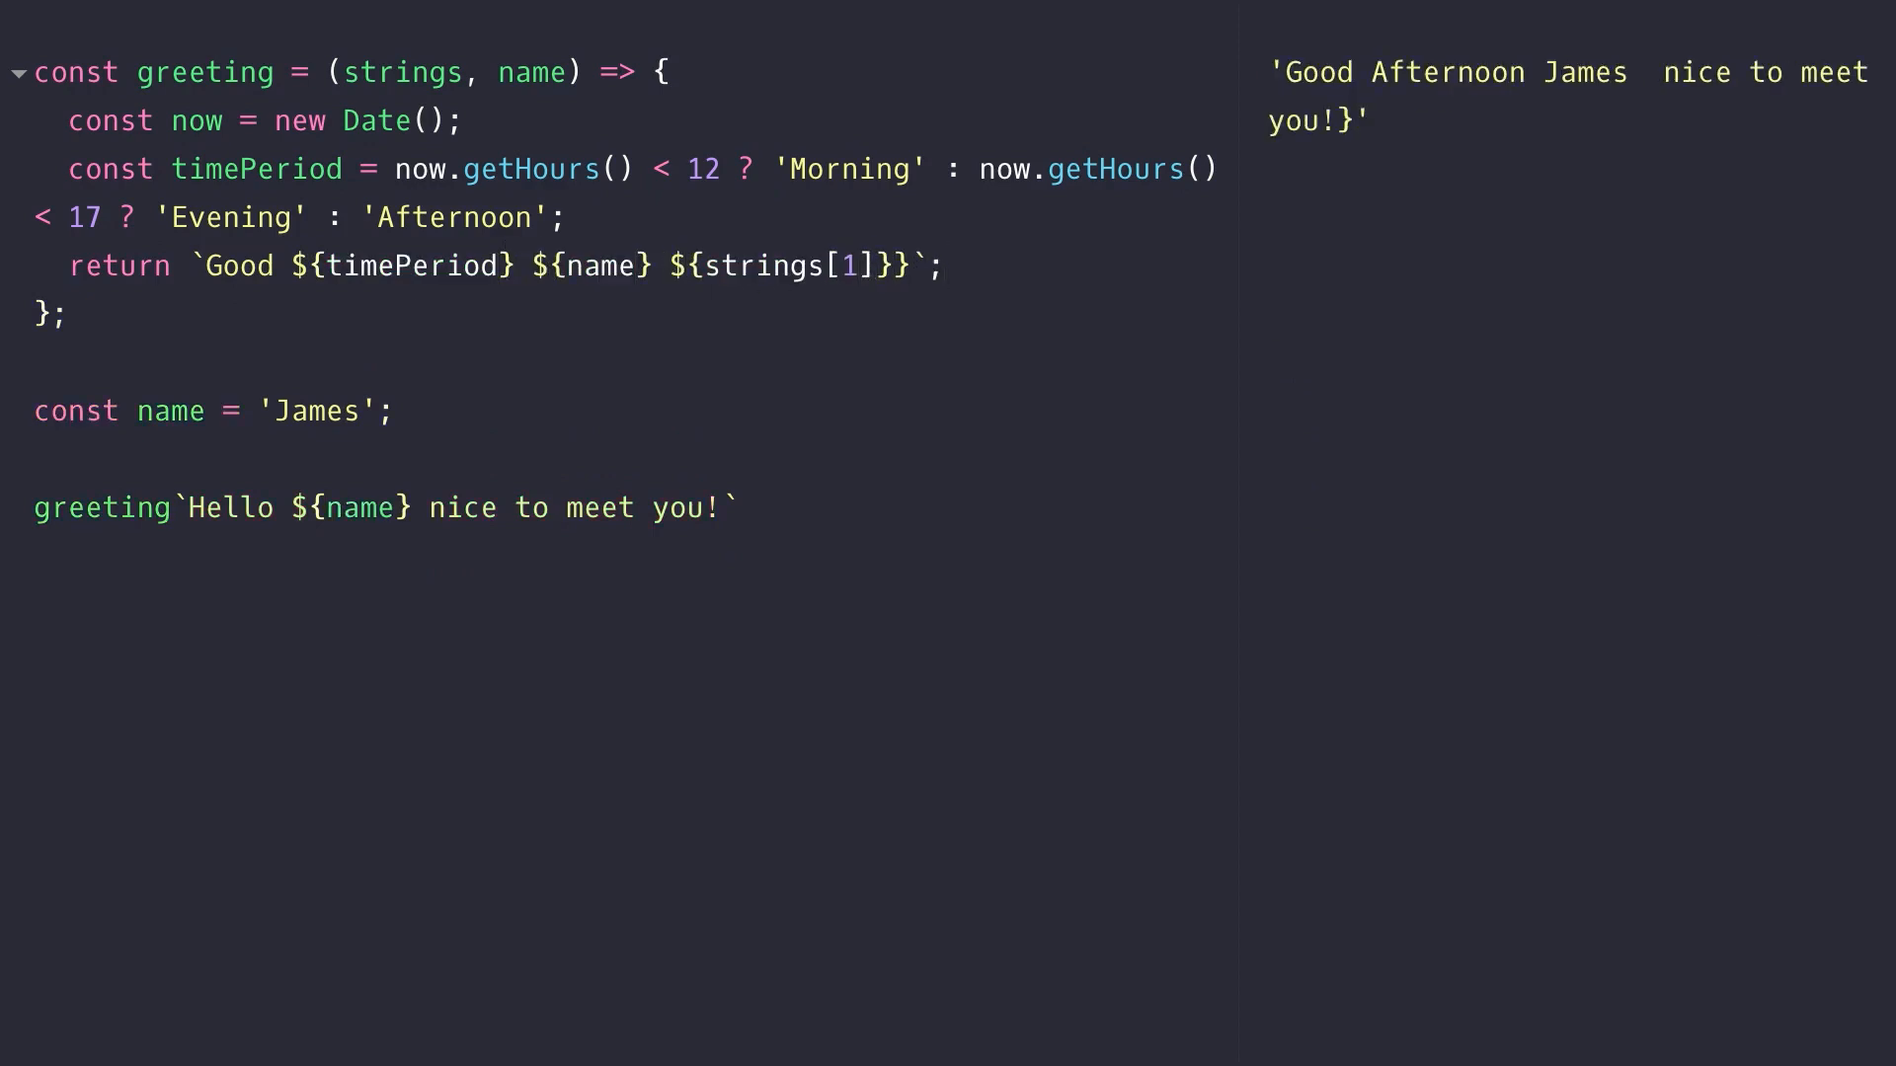